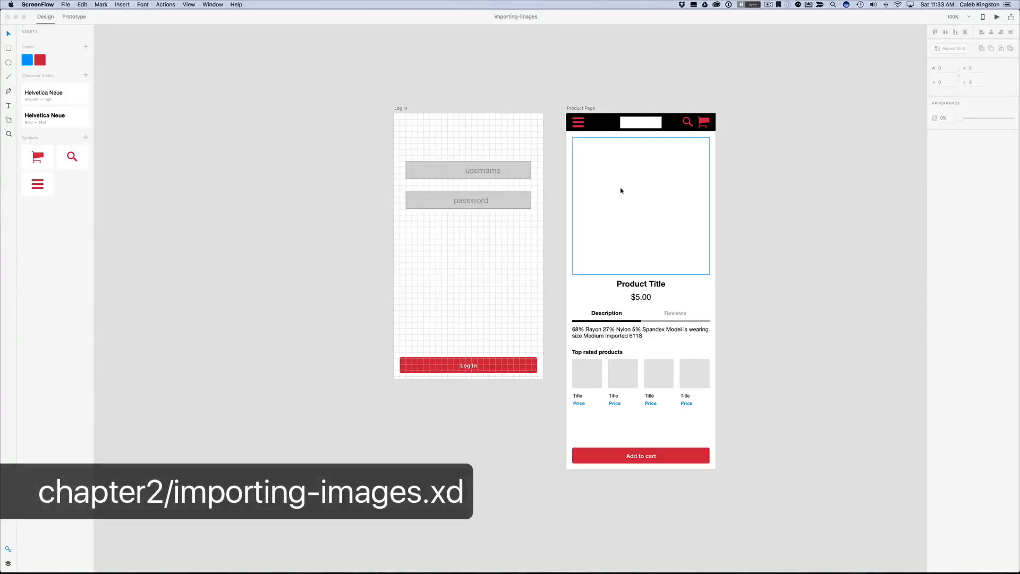
pyautogui.moveTo(654, 209)
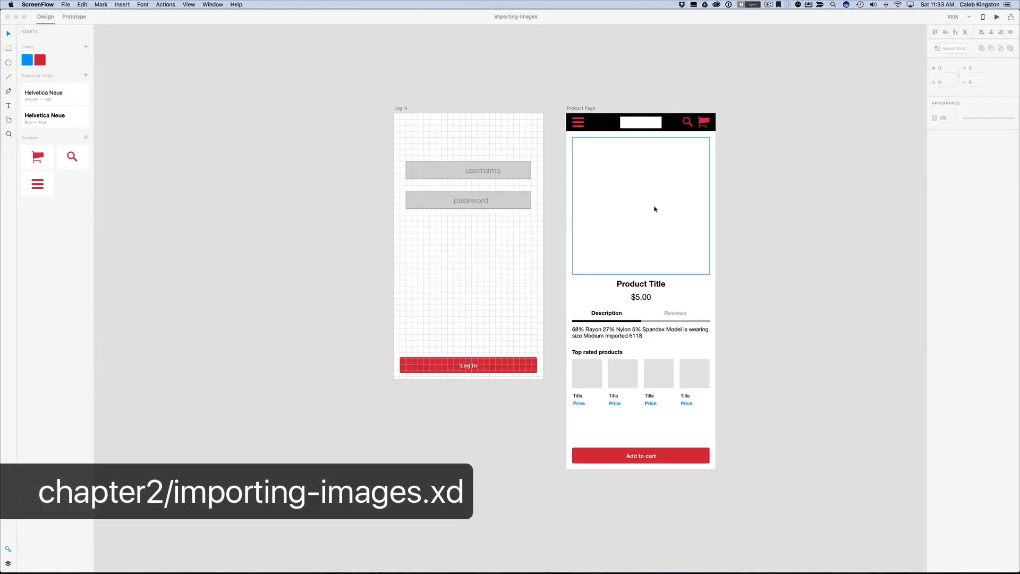
pyautogui.moveTo(641, 203)
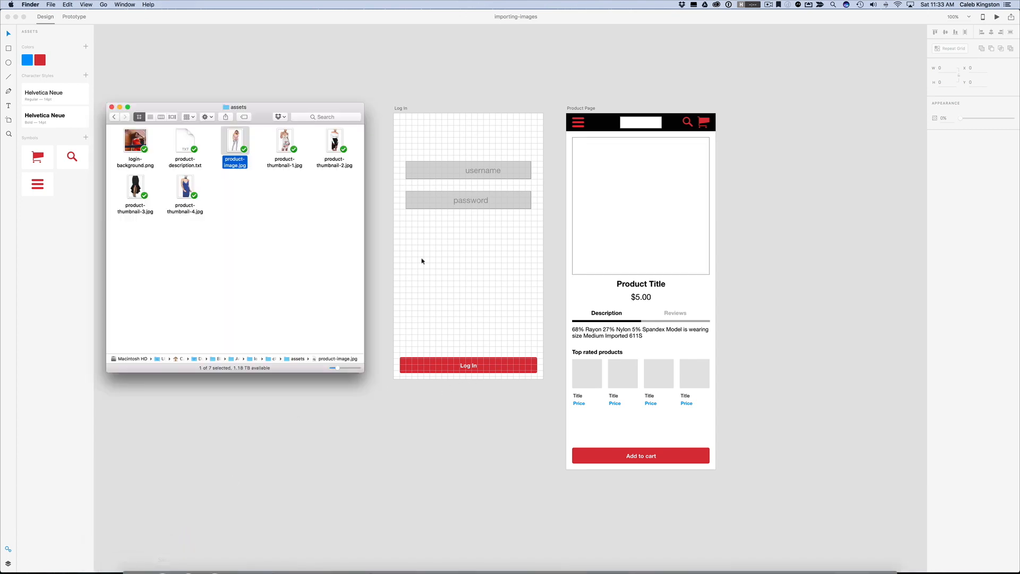
# Drag product-image.jpg from the assets folder into the main photo rectangle
pyautogui.click(421, 261)
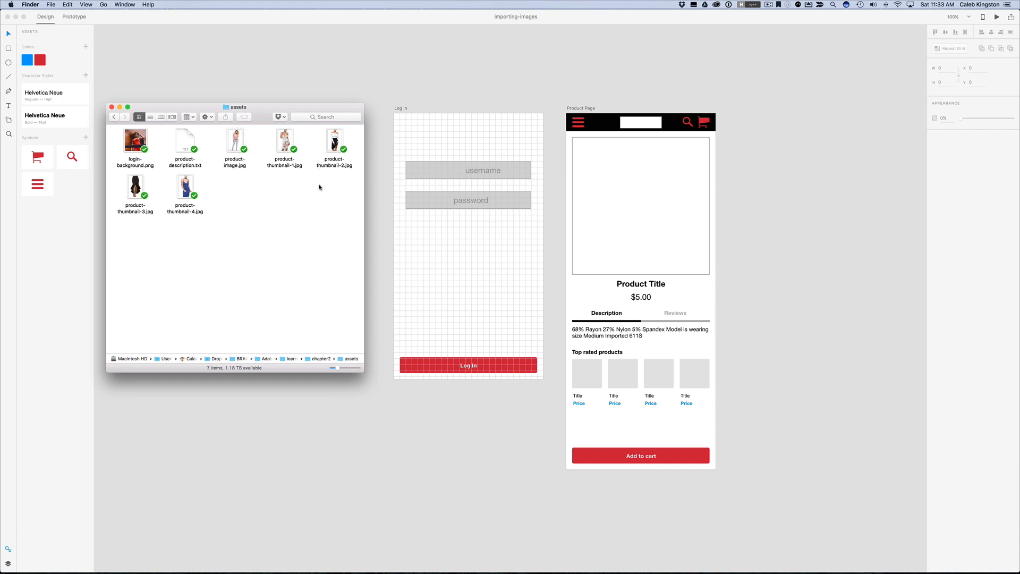
pyautogui.moveTo(237, 107); pyautogui.dragTo(290, 105)
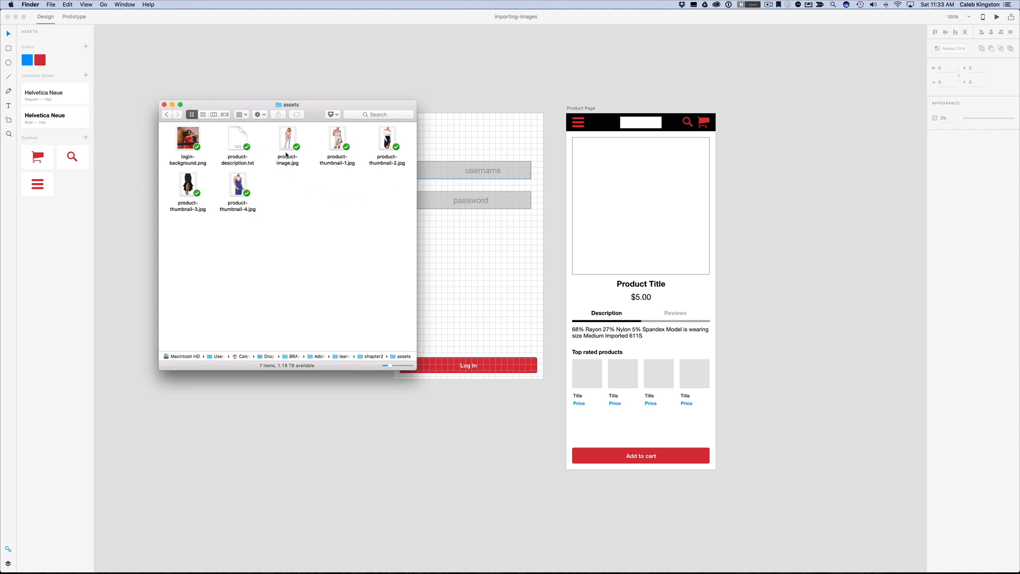
pyautogui.click(287, 136)
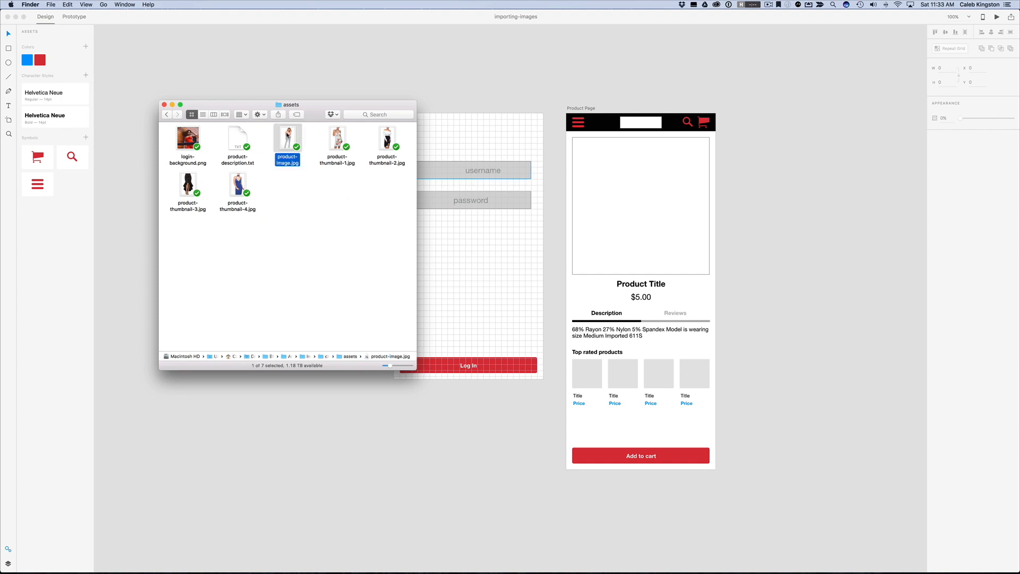
pyautogui.moveTo(287, 137); pyautogui.dragTo(595, 194)
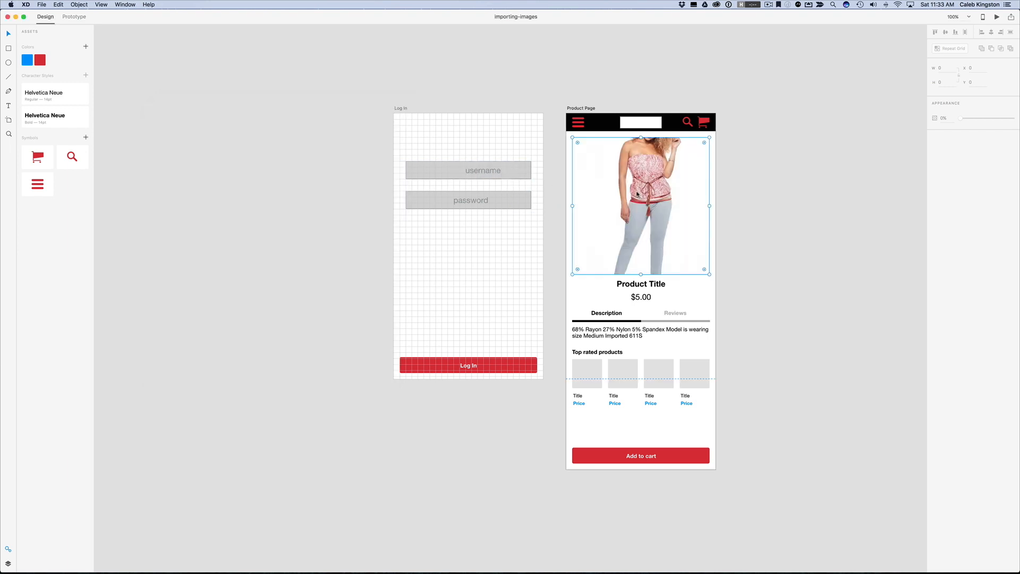
# Option-drag the product photo's side handle inward to narrow it around its centre
pyautogui.click(640, 206)
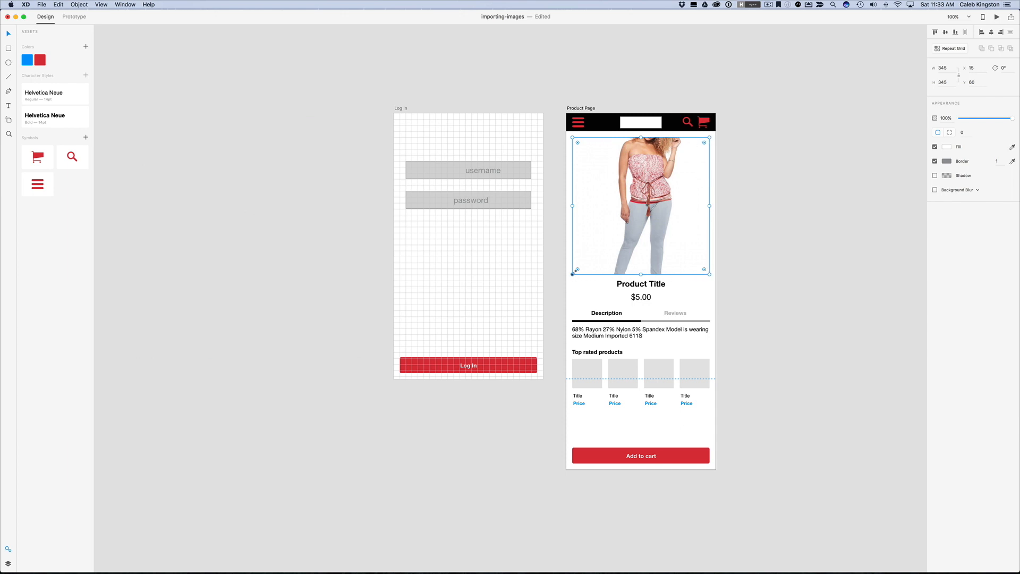
pyautogui.moveTo(658, 157)
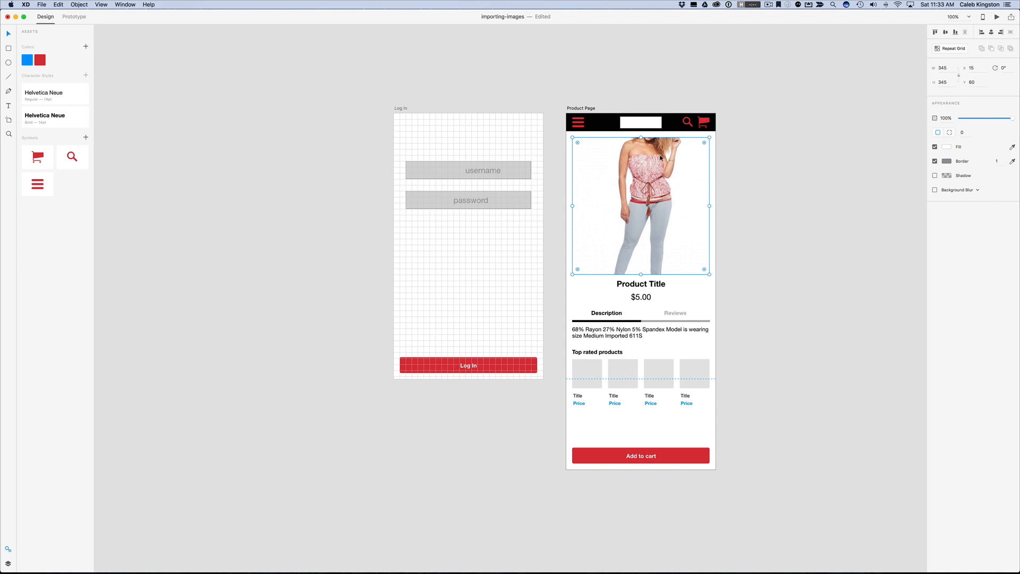
pyautogui.moveTo(681, 178)
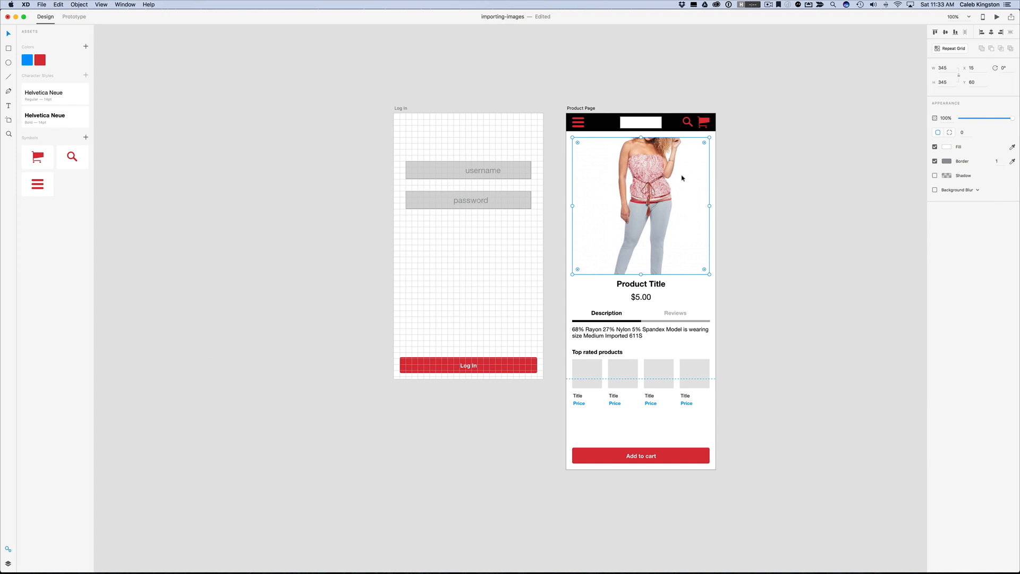
pyautogui.moveTo(695, 206)
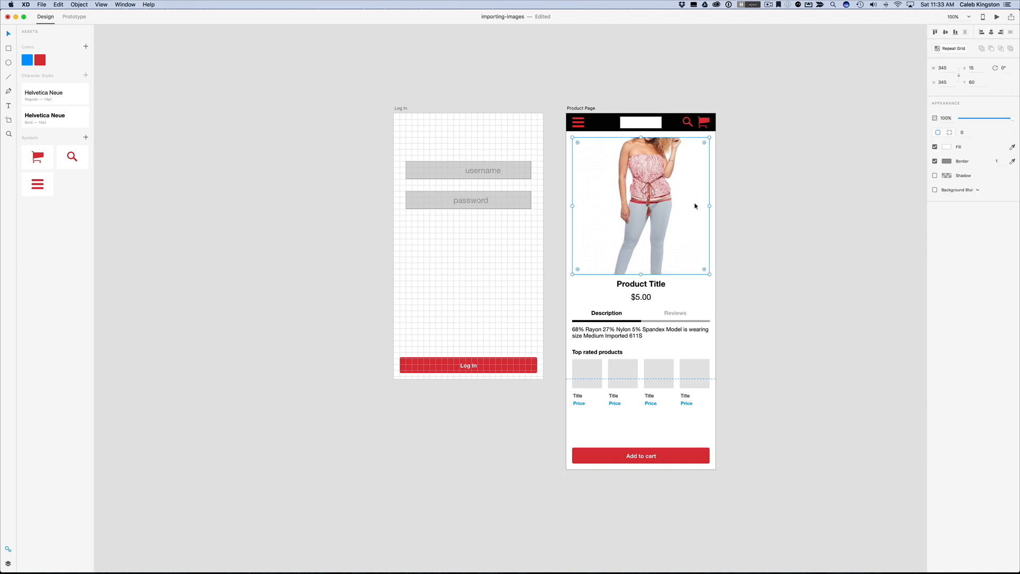
pyautogui.moveTo(606, 248)
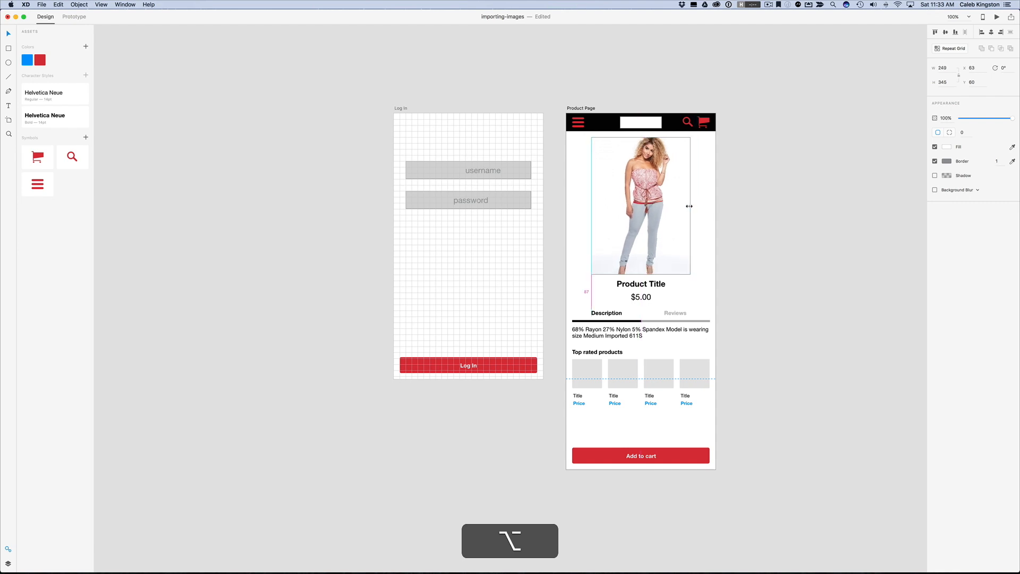
pyautogui.moveTo(687, 206); pyautogui.dragTo(683, 206)
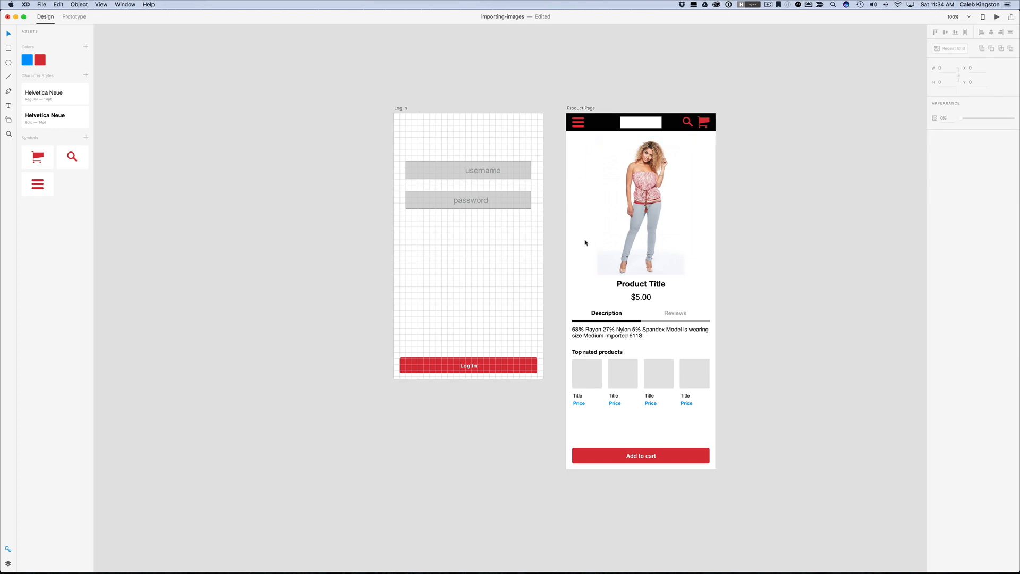
pyautogui.click(641, 204)
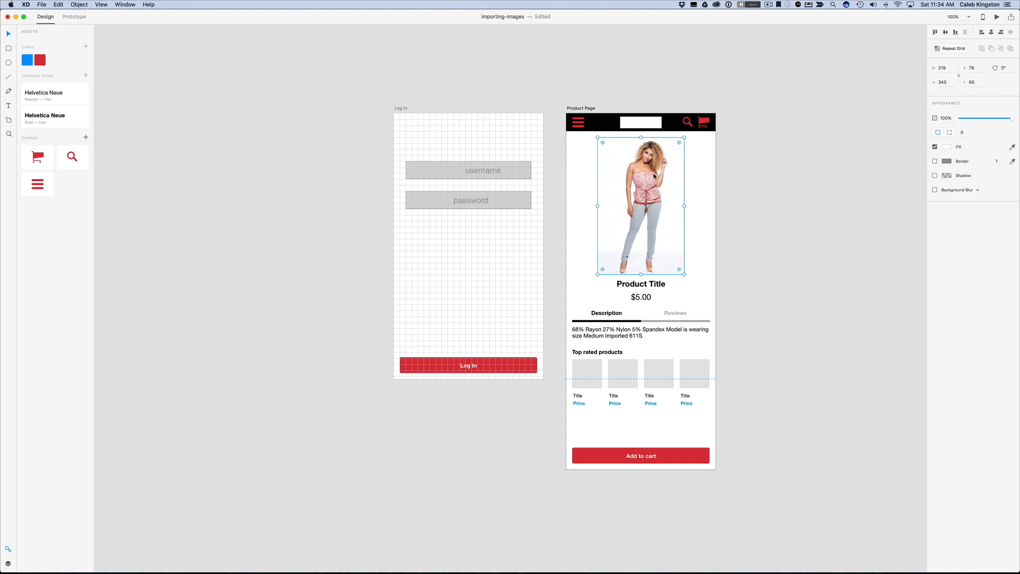
pyautogui.moveTo(654, 186)
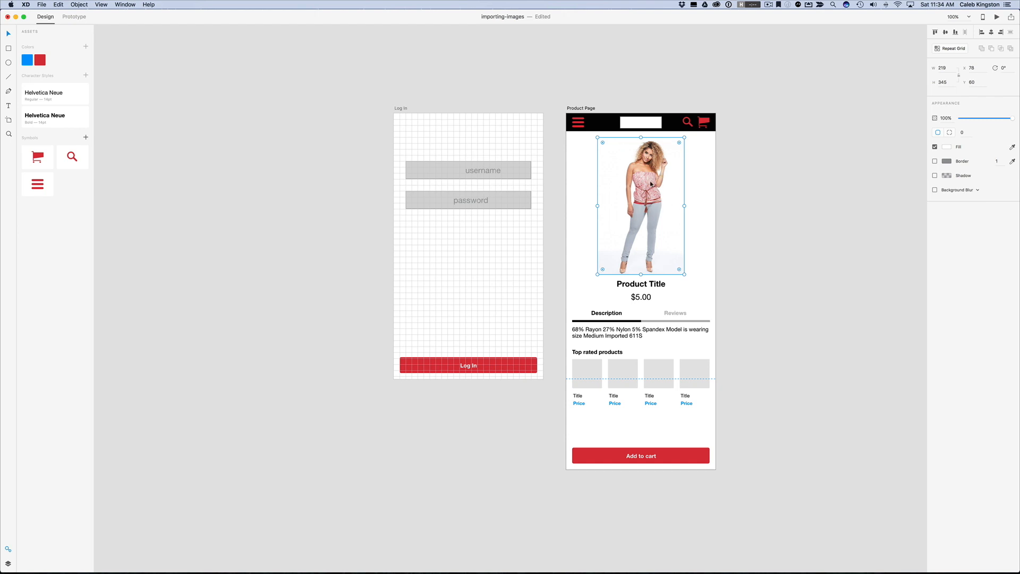
pyautogui.moveTo(600, 163)
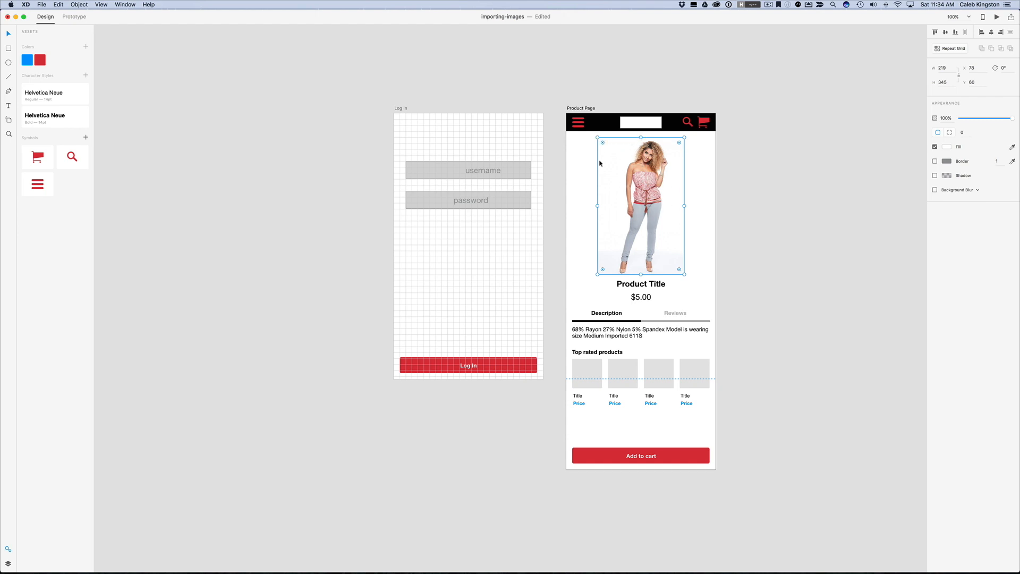
pyautogui.moveTo(681, 225)
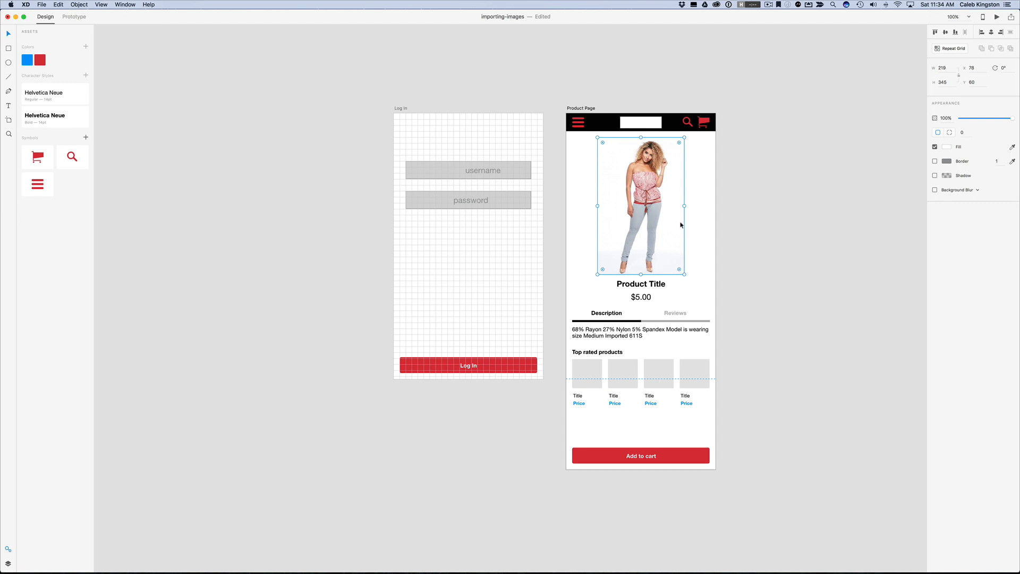
pyautogui.moveTo(655, 269)
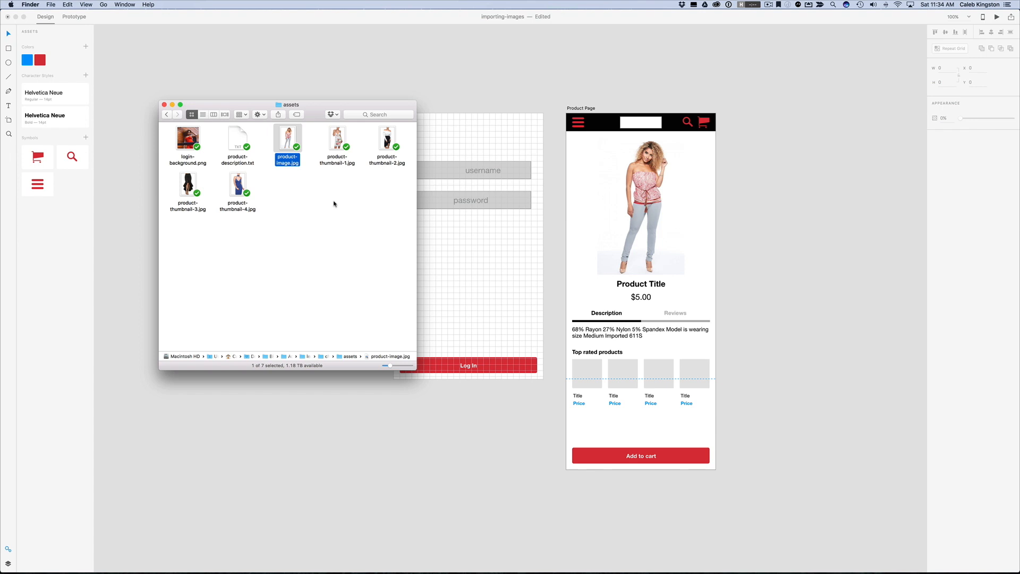
pyautogui.moveTo(334, 204)
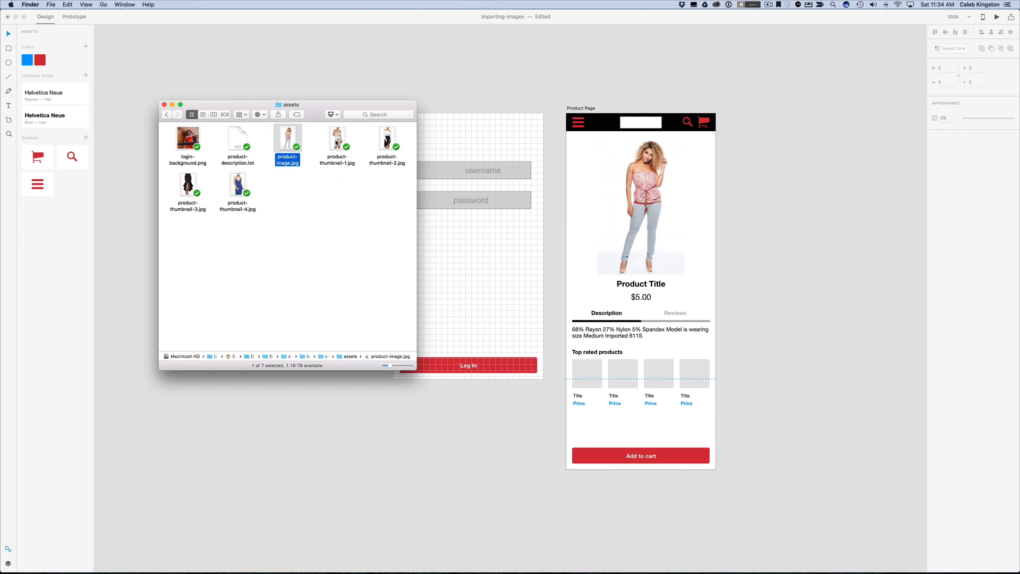
# Cmd-click product-thumbnail-2, 3 and 4 to add them to the selection
pyautogui.click(386, 137)
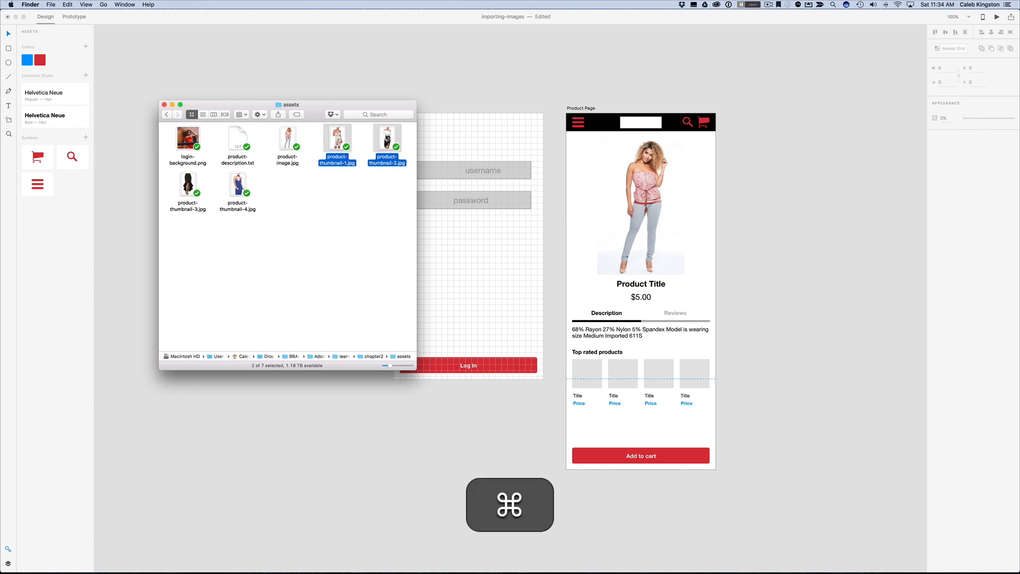
pyautogui.click(188, 183)
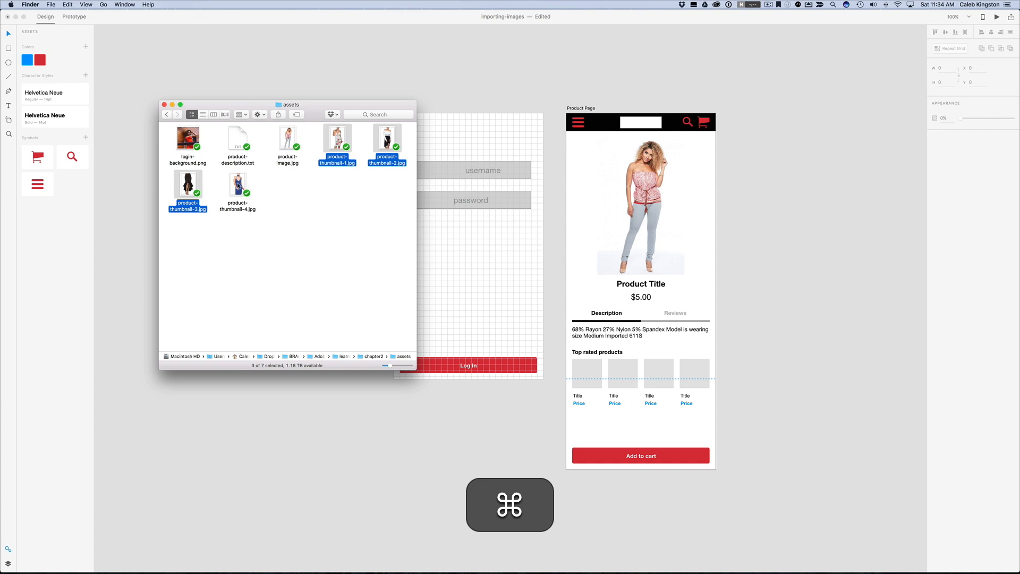
pyautogui.click(238, 183)
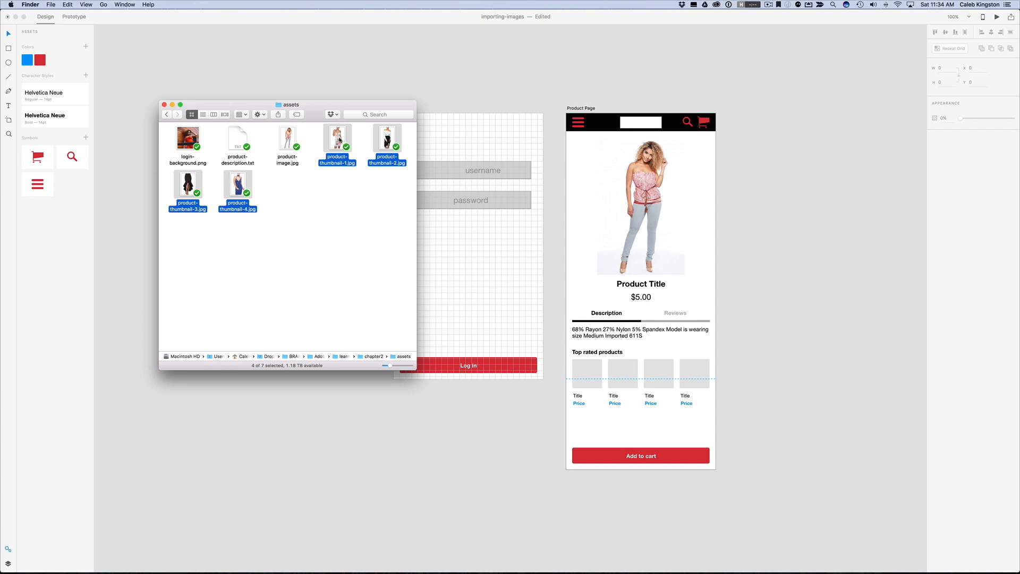
pyautogui.moveTo(340, 139)
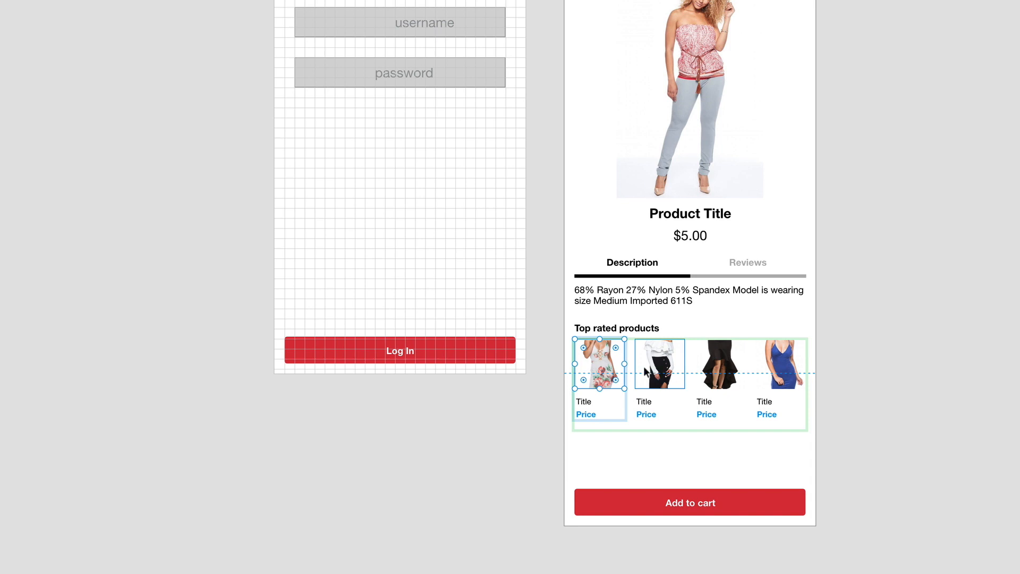
pyautogui.moveTo(623, 362)
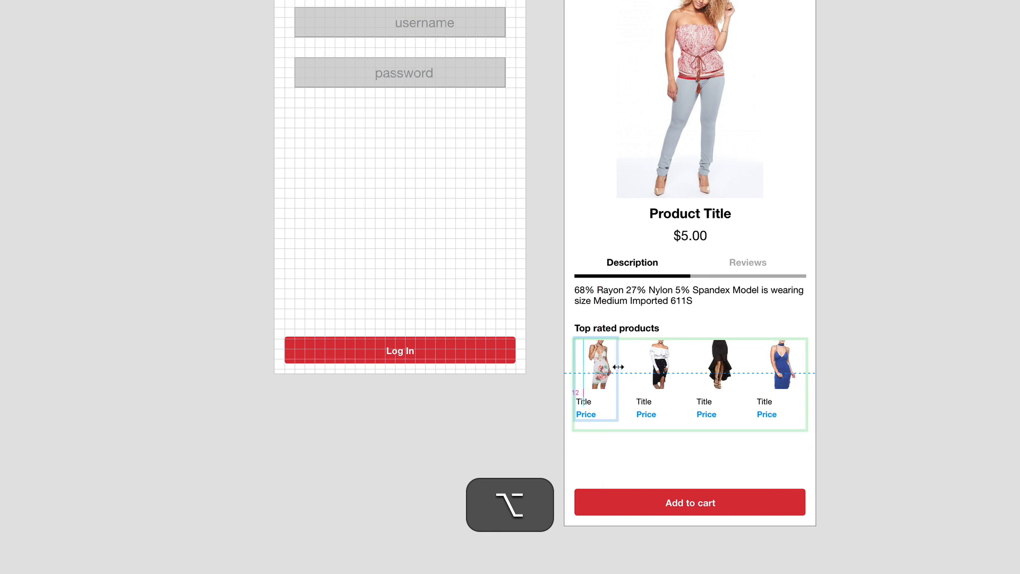
# Place the four thumbnail photos into the Top rated products repeat grid slots
pyautogui.click(597, 369)
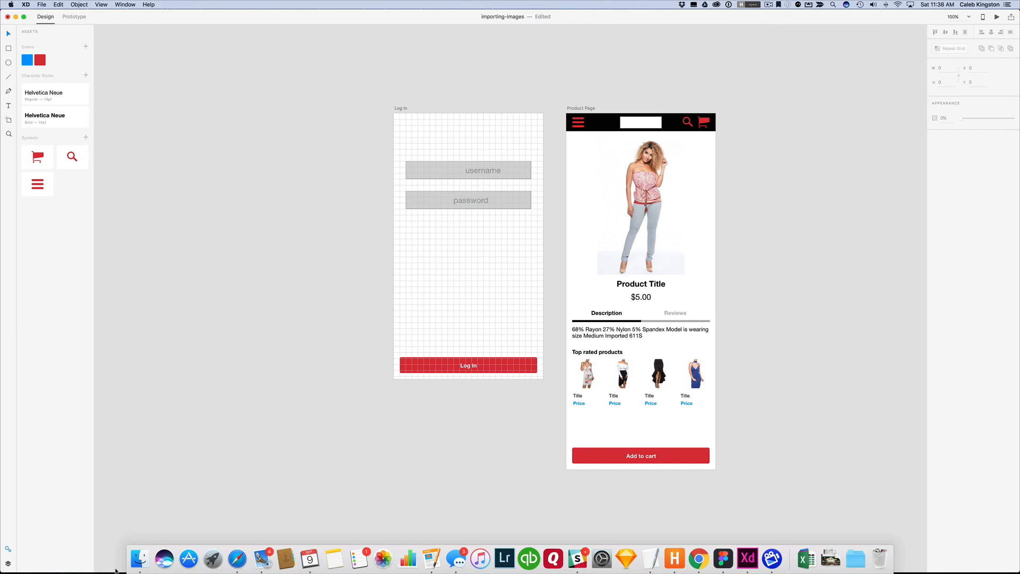
pyautogui.click(140, 557)
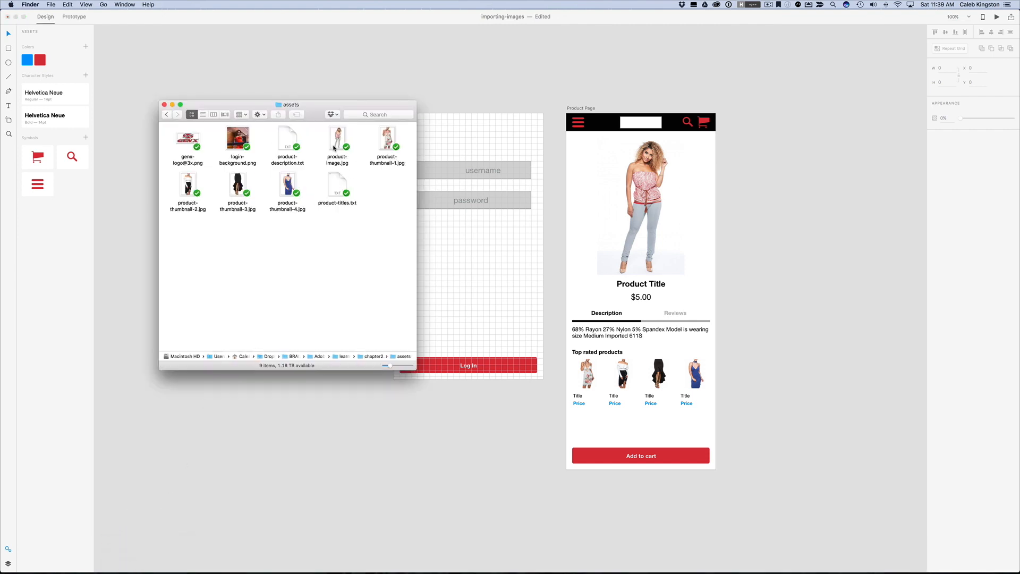
pyautogui.click(187, 139)
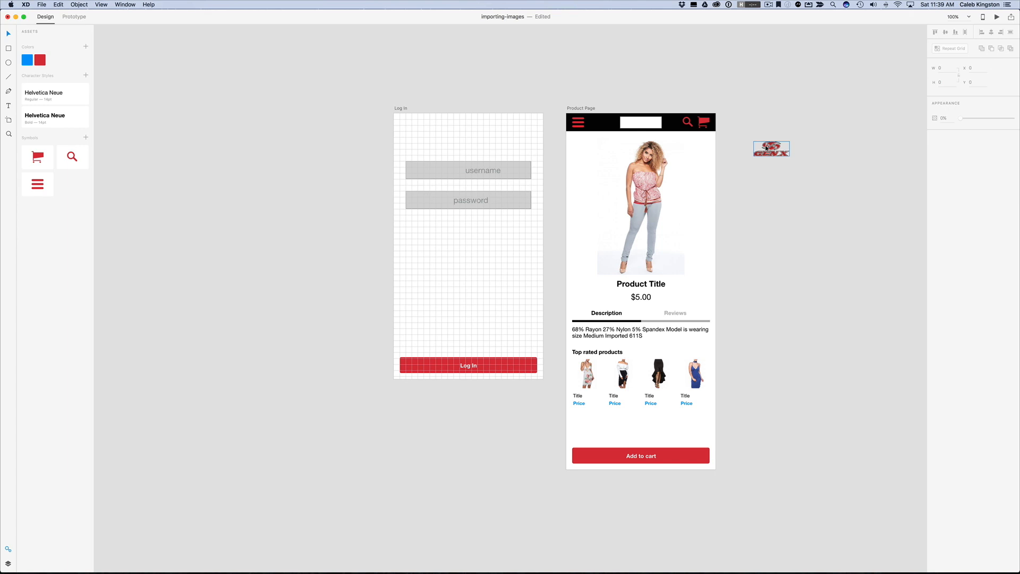
# Move the Gen X logo into the header and resize it in the Property Inspector
pyautogui.click(770, 148)
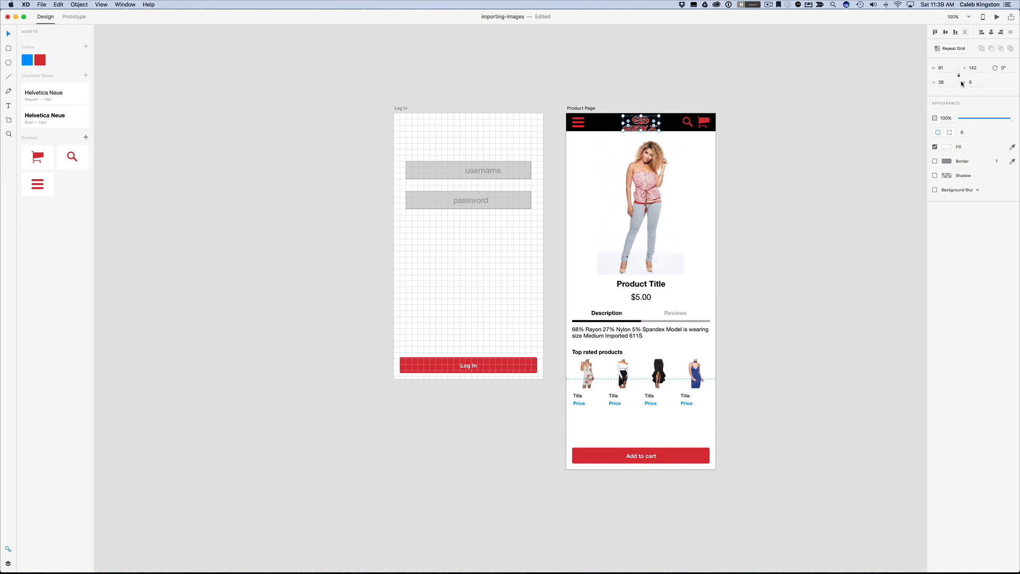
pyautogui.click(942, 68)
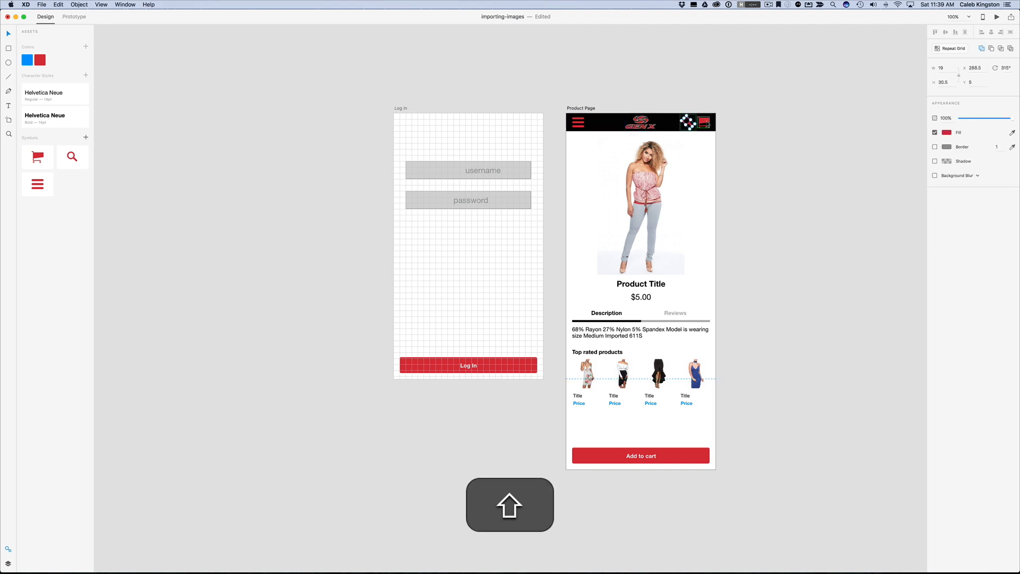
pyautogui.click(947, 133)
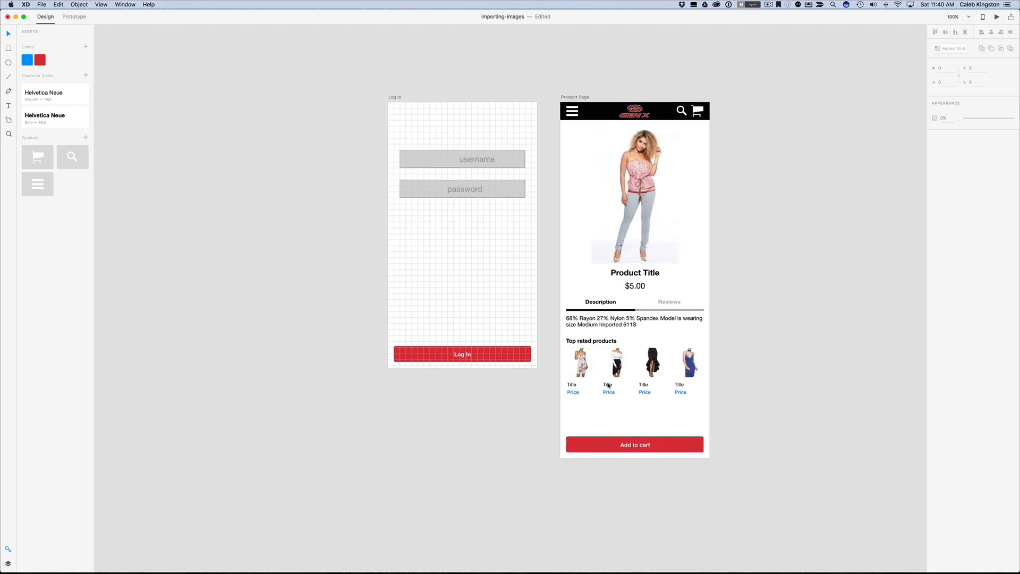
# Retitle the first top-rated product 'Flower Dress'
pyautogui.click(579, 361)
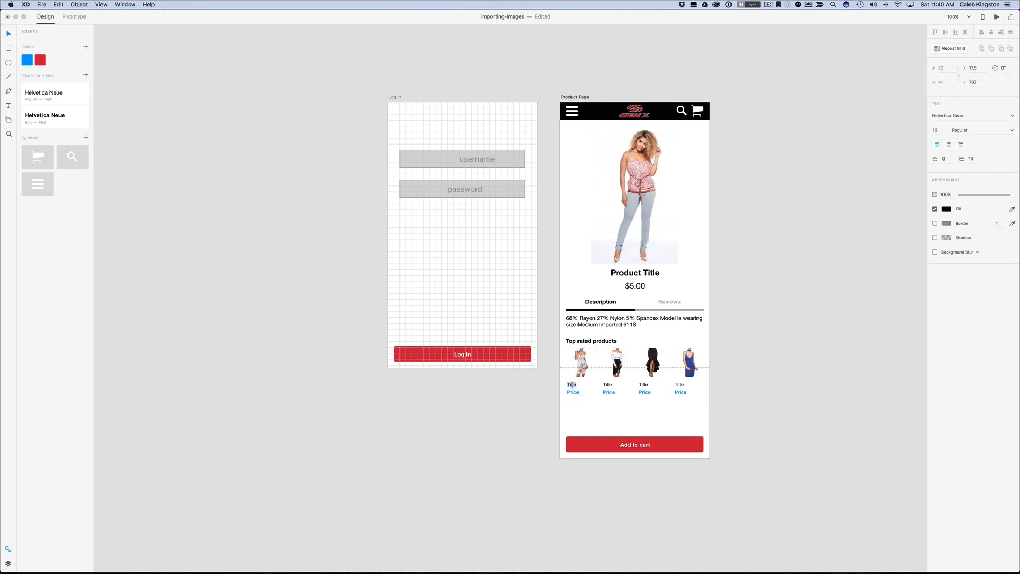
pyautogui.write('F')
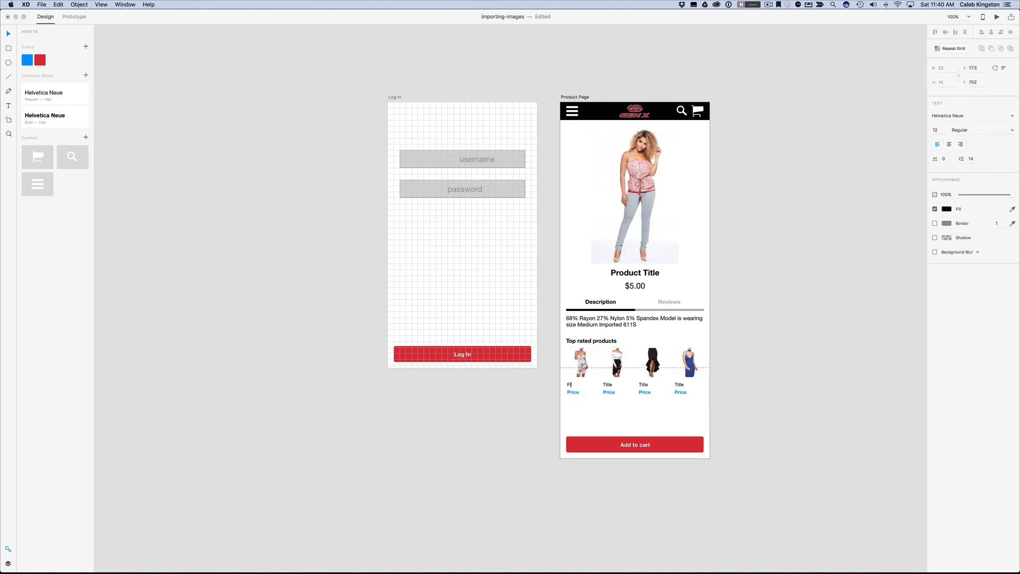
pyautogui.write('lower Dress')
pyautogui.click(608, 384)
pyautogui.write('Penc')
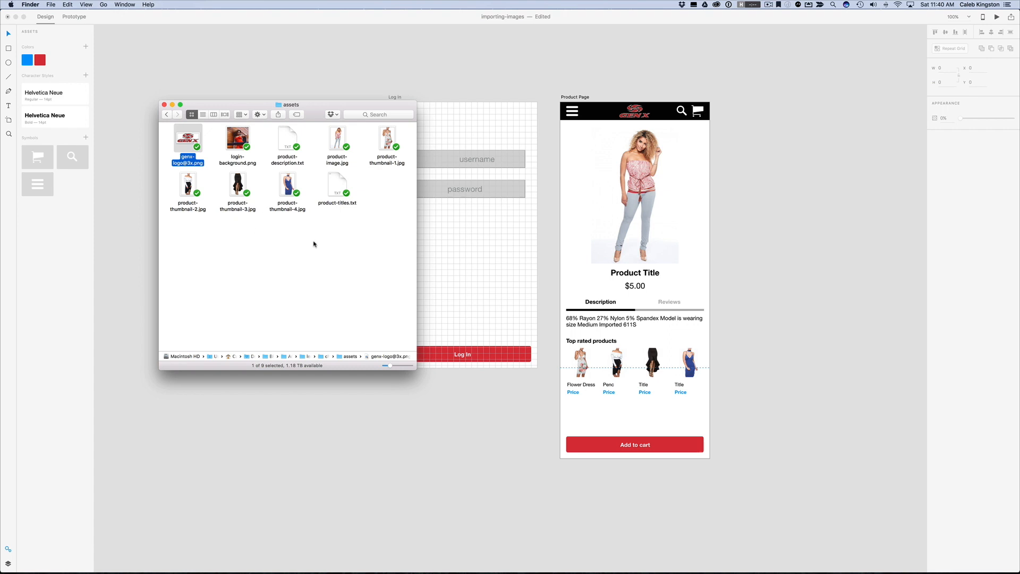
# Drag product-titles.txt onto the repeat grid's Title text
pyautogui.click(337, 187)
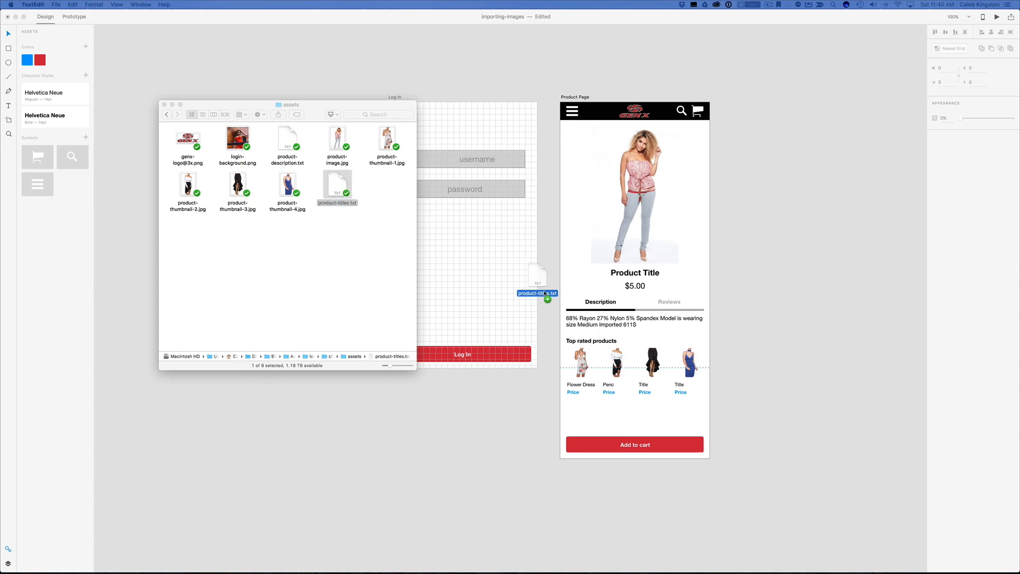
pyautogui.moveTo(537, 276); pyautogui.dragTo(579, 390)
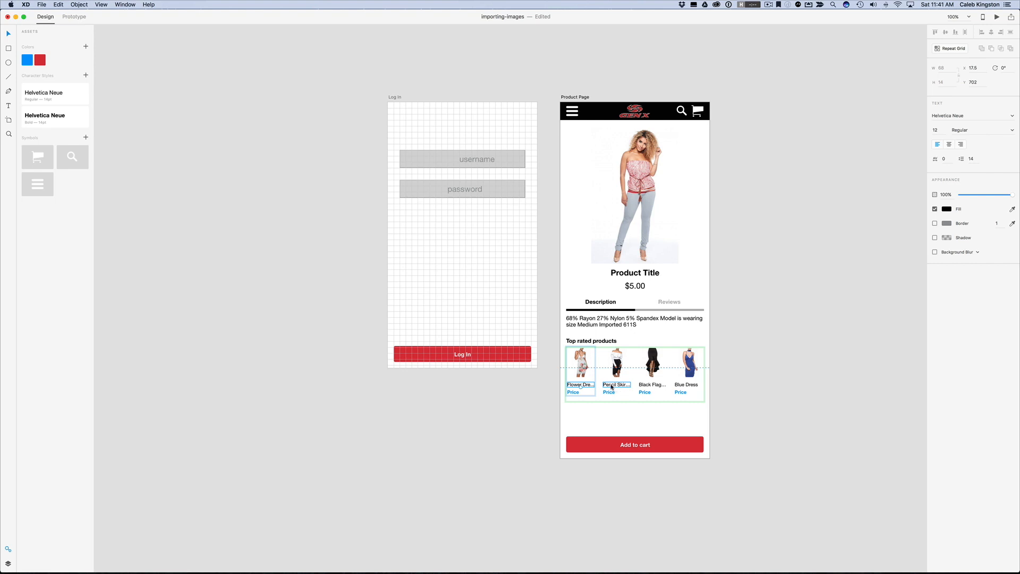
# Check the second and third products' imported titles
pyautogui.click(652, 385)
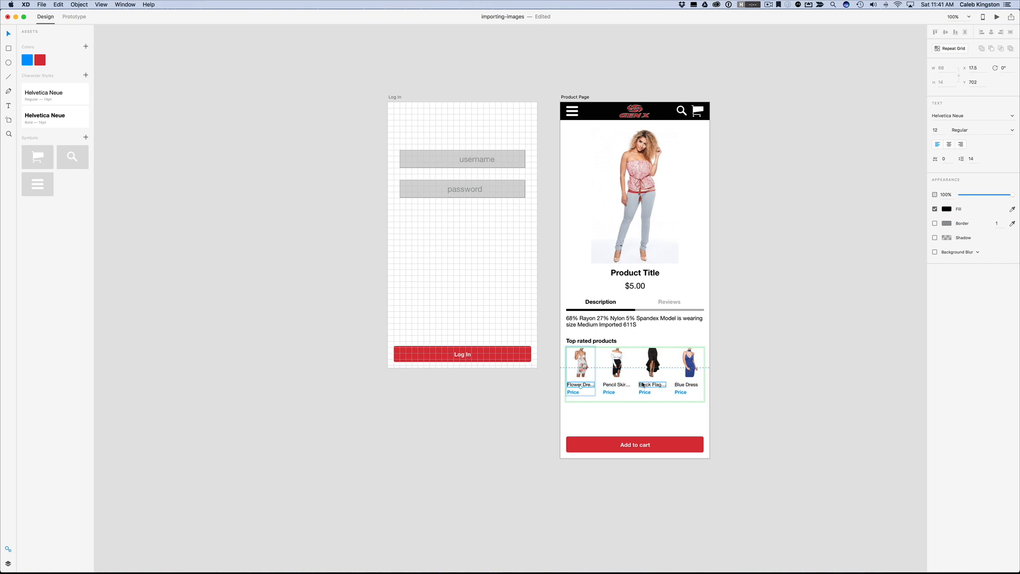
pyautogui.click(573, 392)
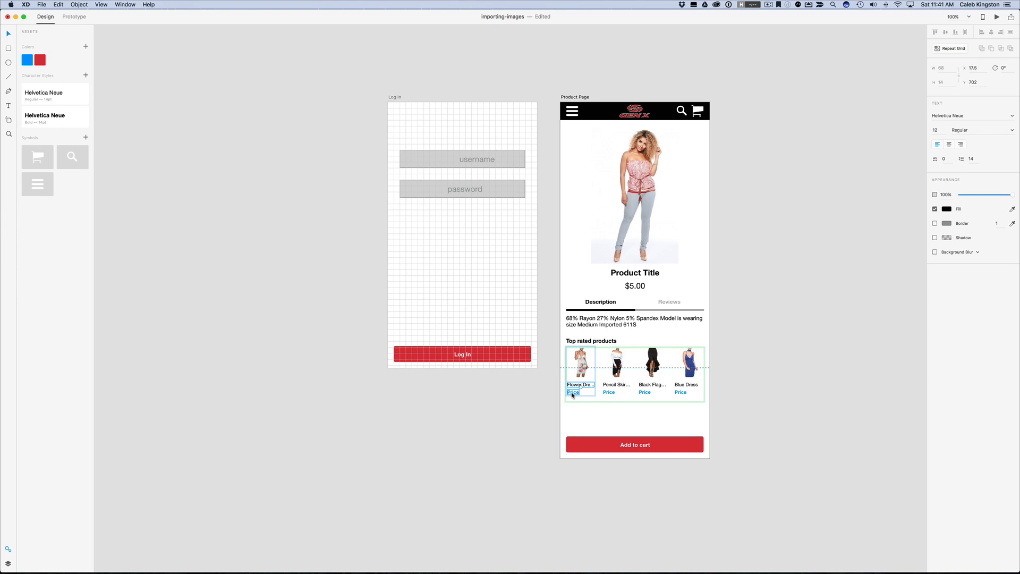